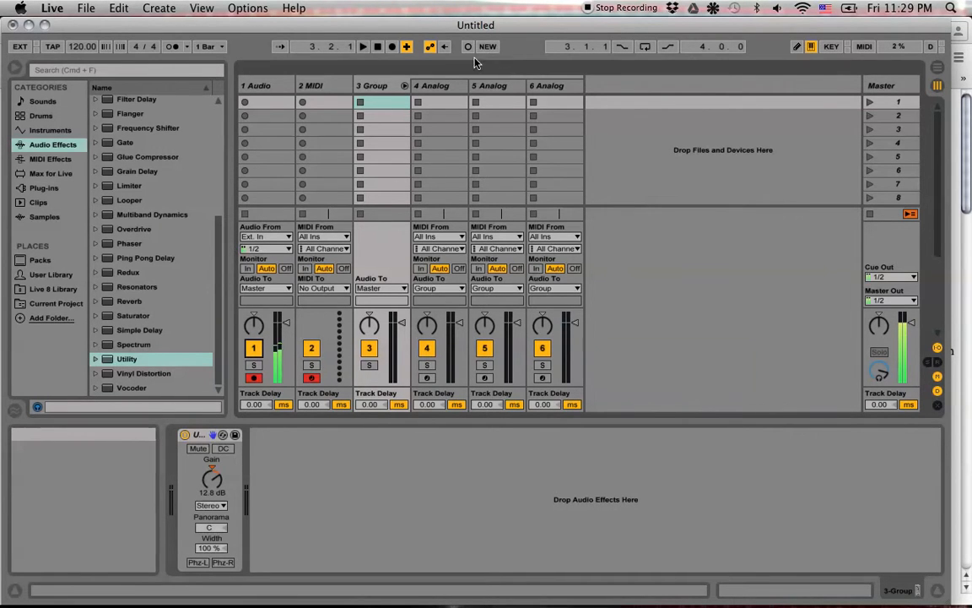
Read down the scl_format page's rules to reach the meanquar.scl example file
click(310, 85)
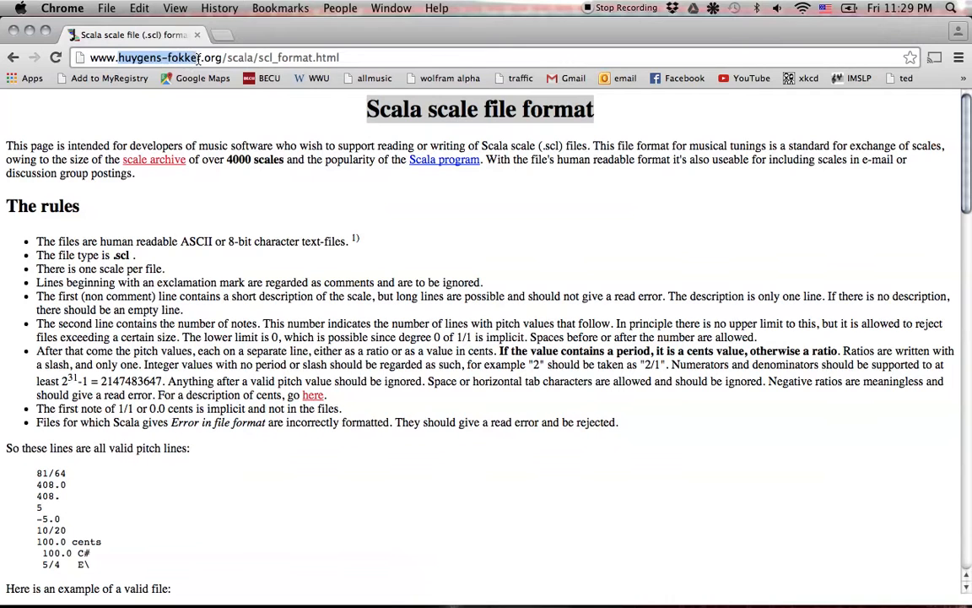
mouse_move(262, 181)
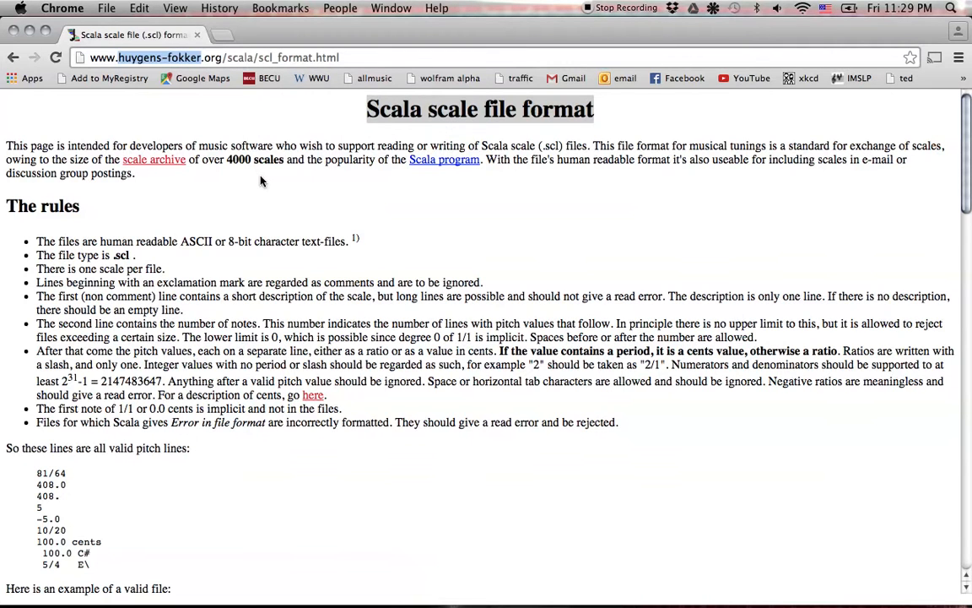
scroll(down, 3)
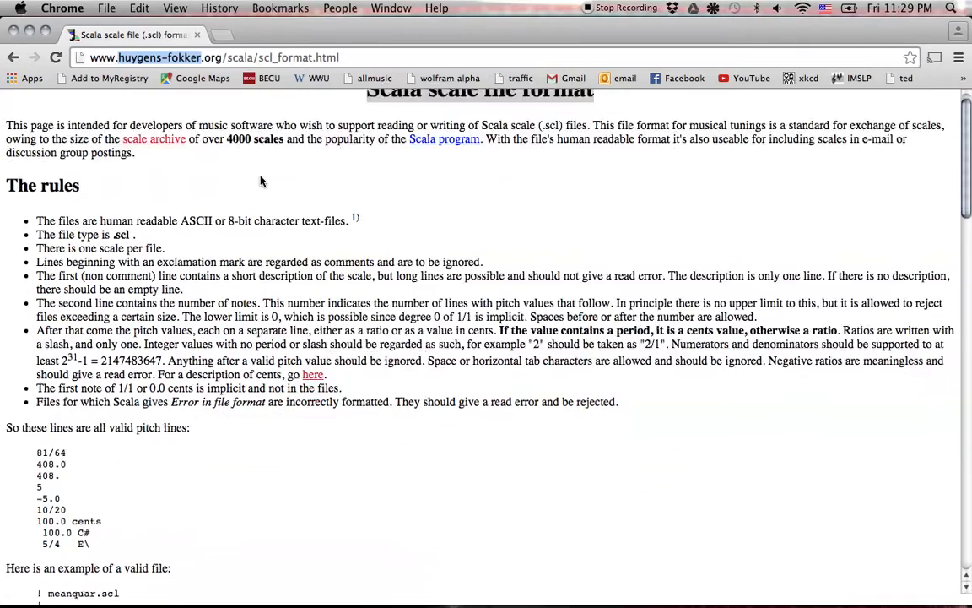
scroll(down, 3)
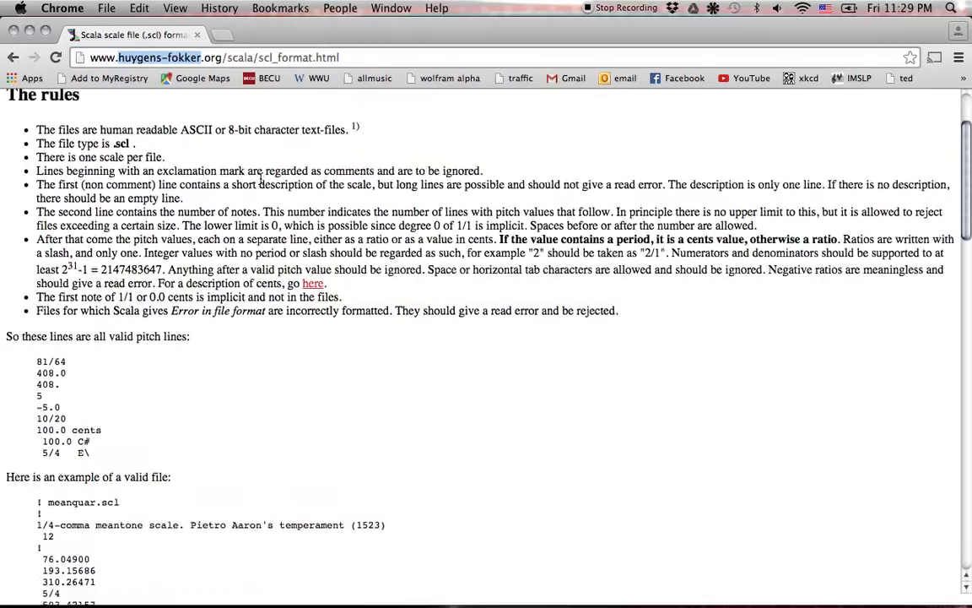
scroll(up, 3)
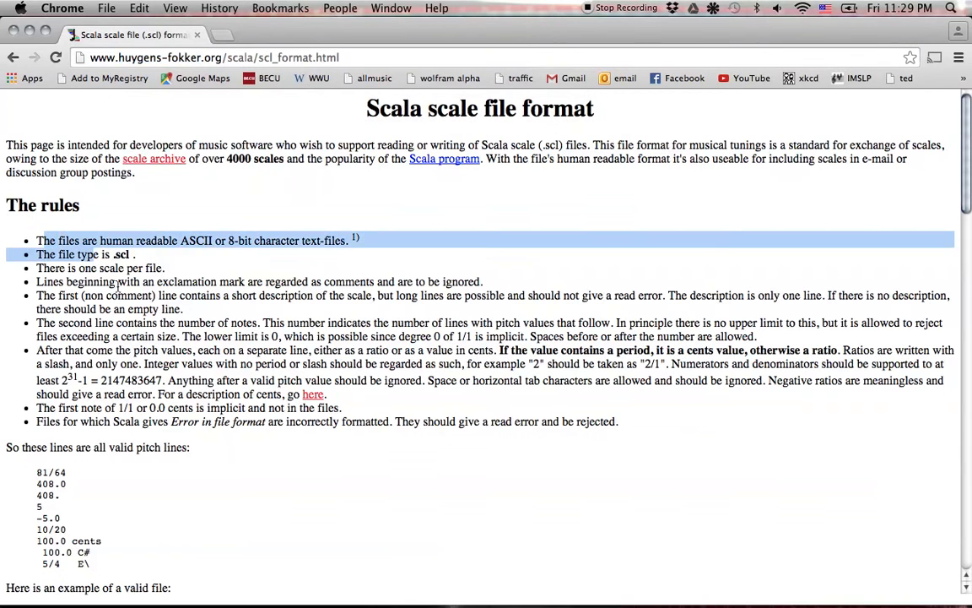
scroll(down, 3)
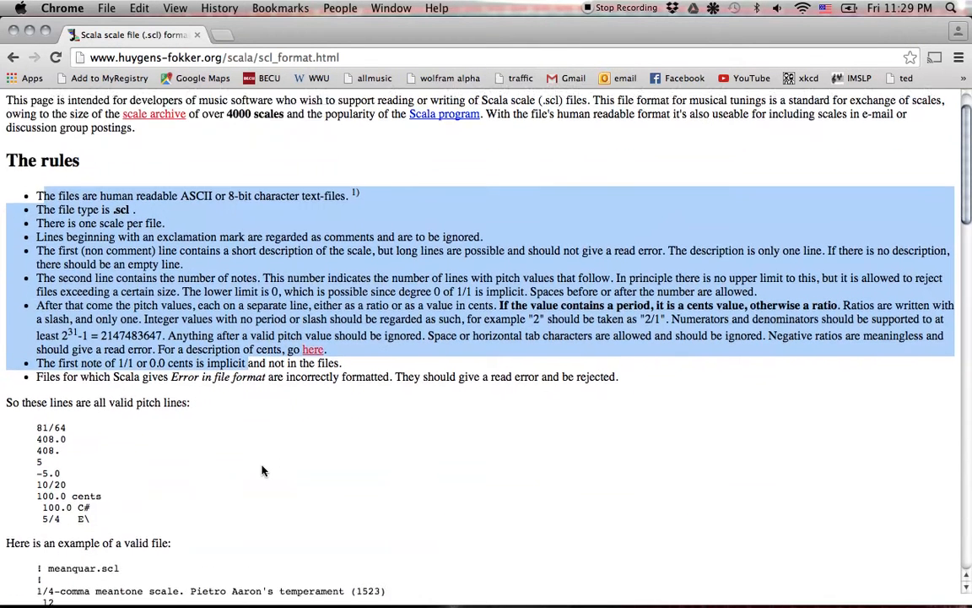
scroll(down, 3)
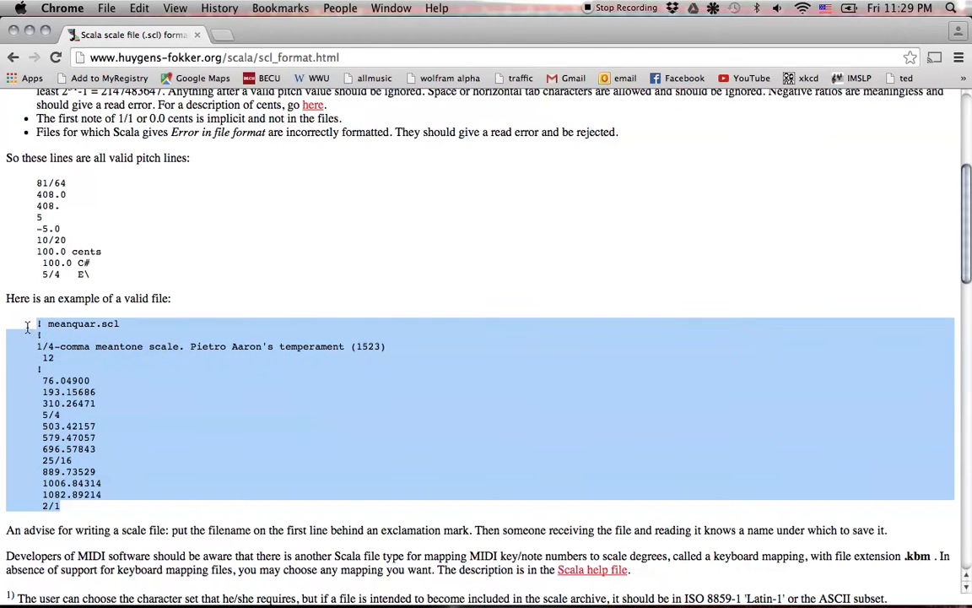
Highlight the example's filename comment line, then clear and re-select it
click(95, 361)
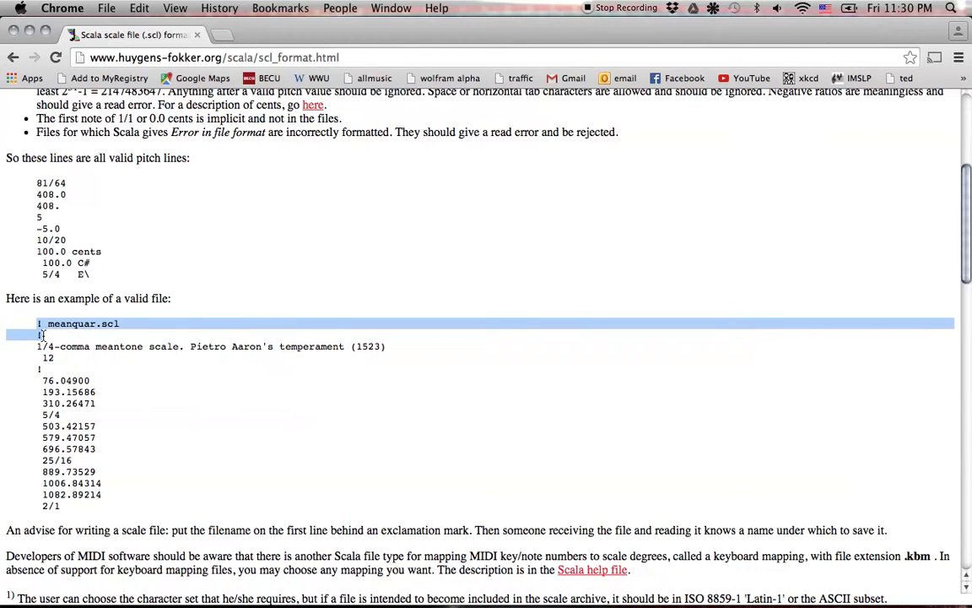
click(139, 324)
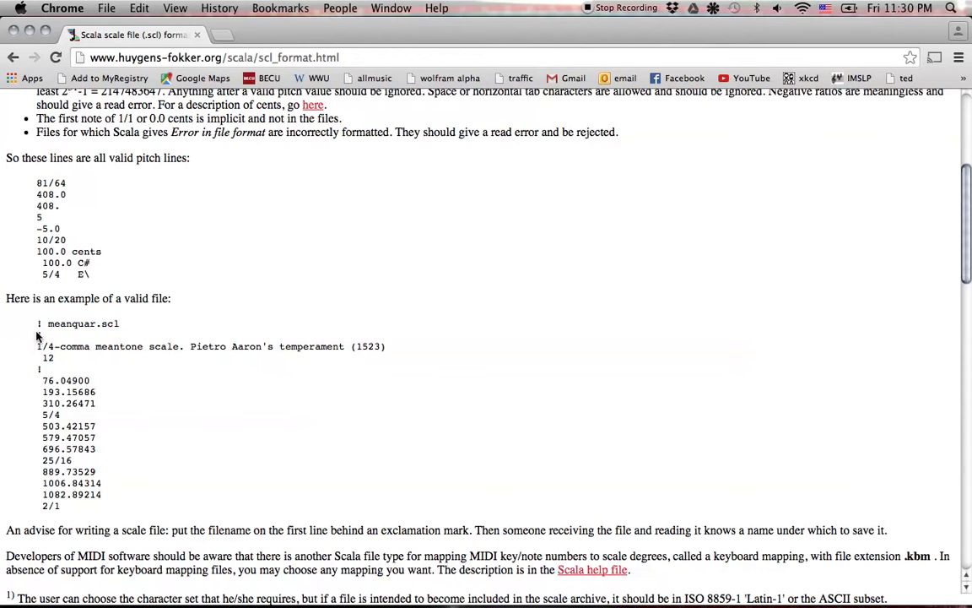
double_click(78, 324)
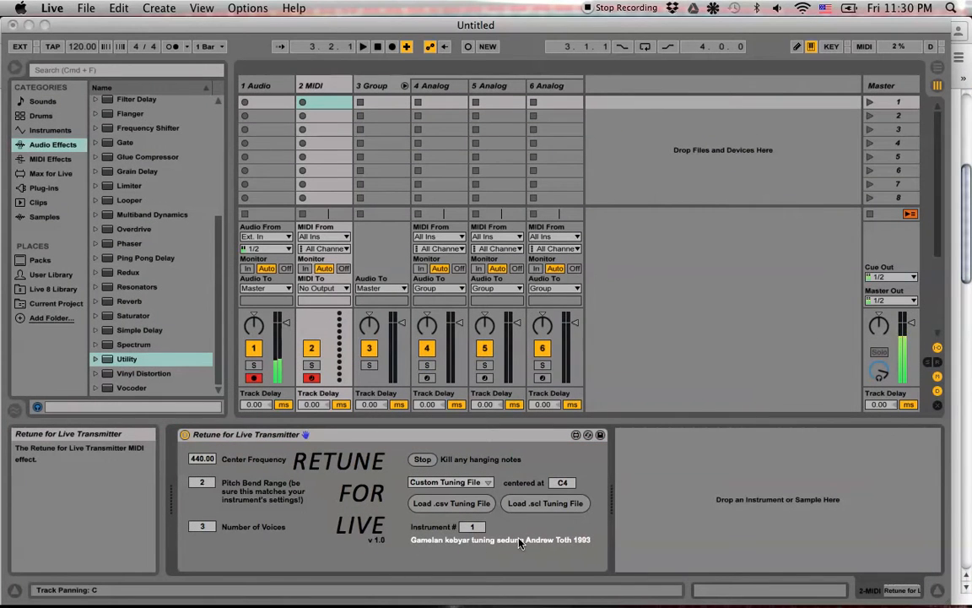
mouse_move(476, 551)
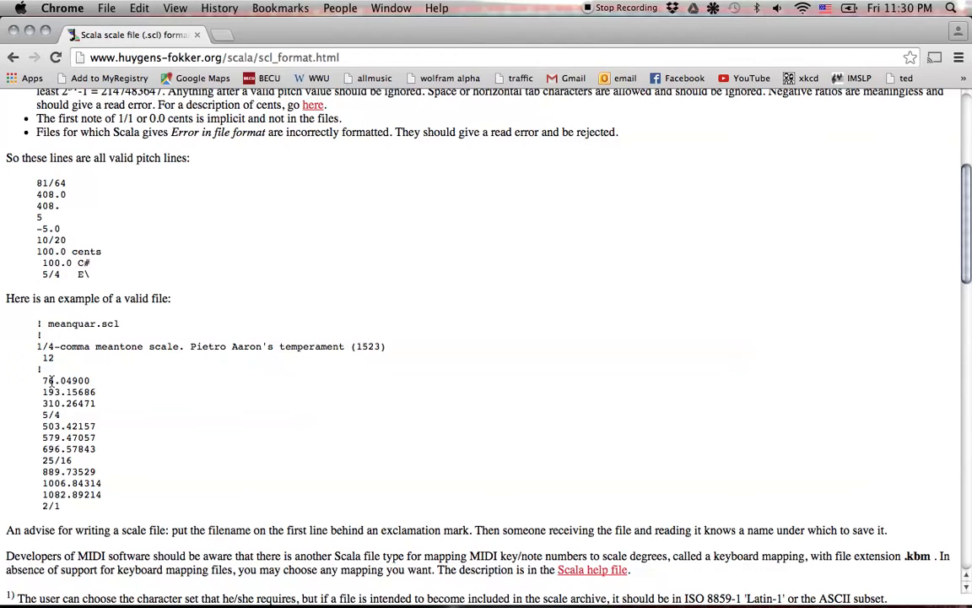
mouse_move(51, 426)
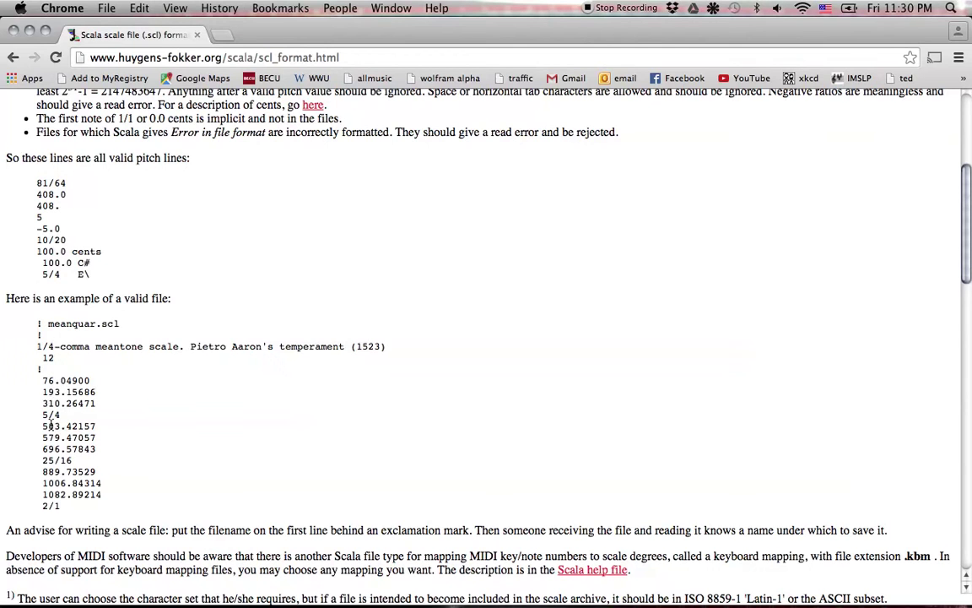
mouse_move(49, 471)
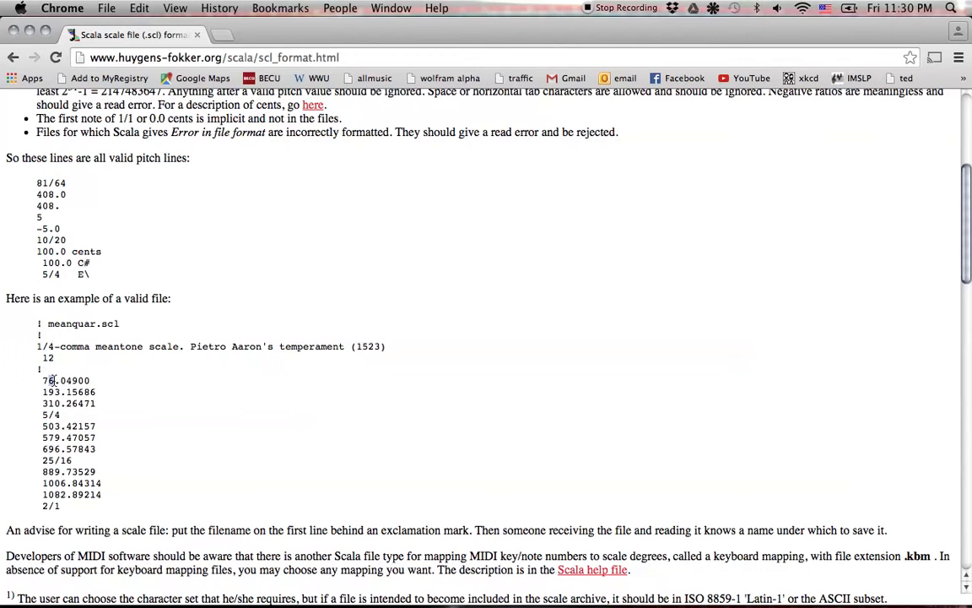
double_click(66, 380)
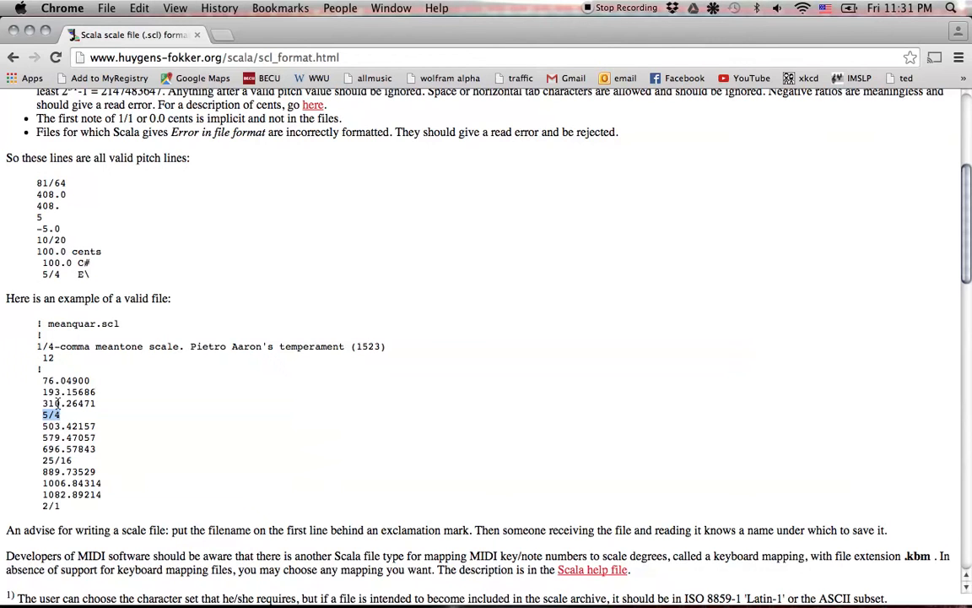
double_click(59, 380)
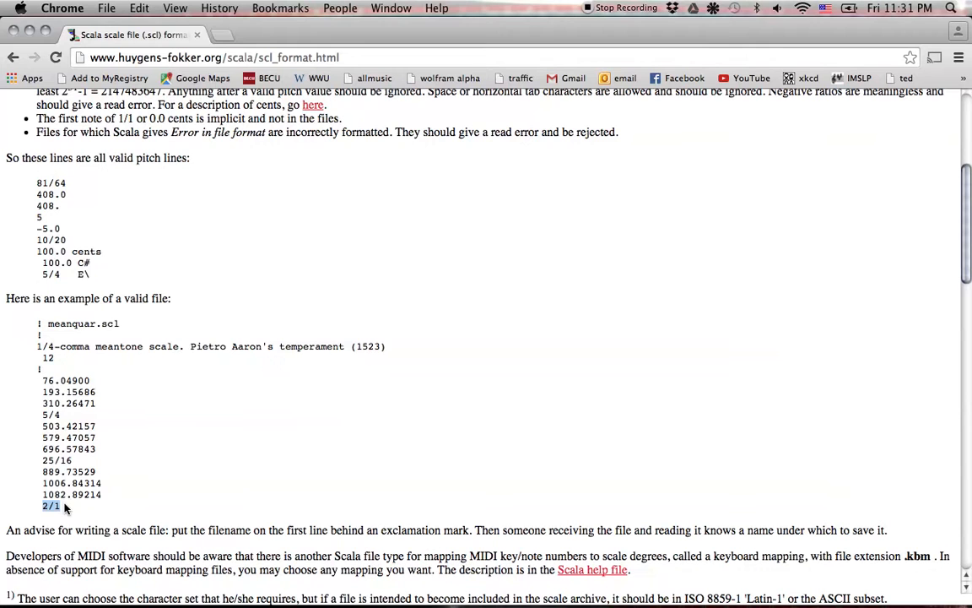
drag(42, 392, 60, 507)
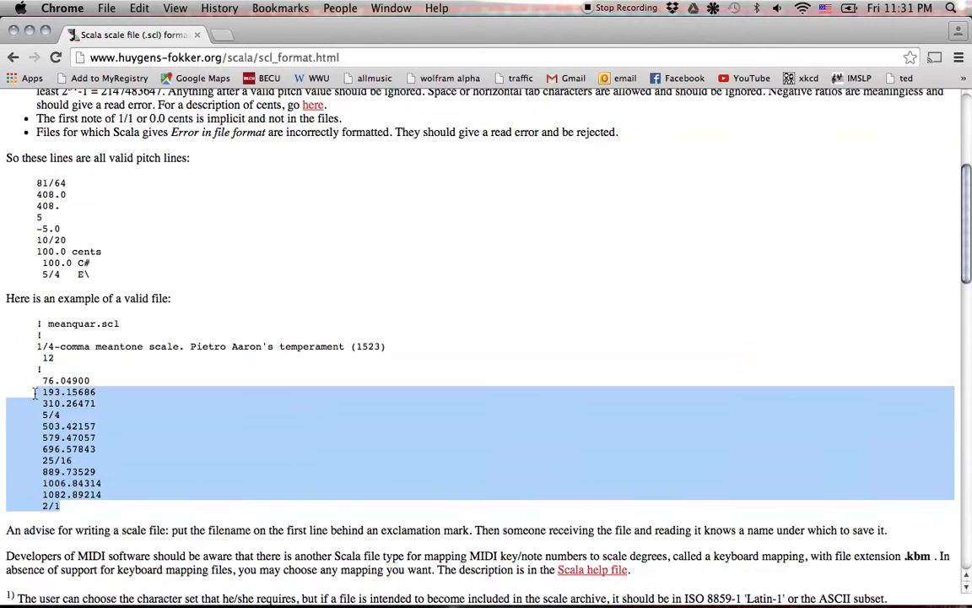
drag(37, 392, 37, 324)
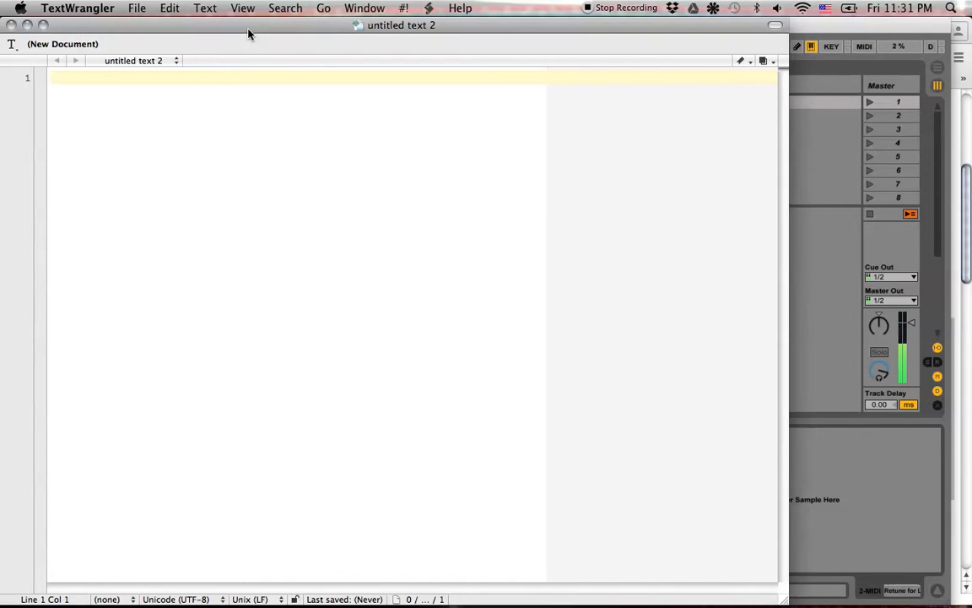
Write the '! overtones.scl' comment, the 'First 15 partials of the overtone series' description, and the count 15
text(!)
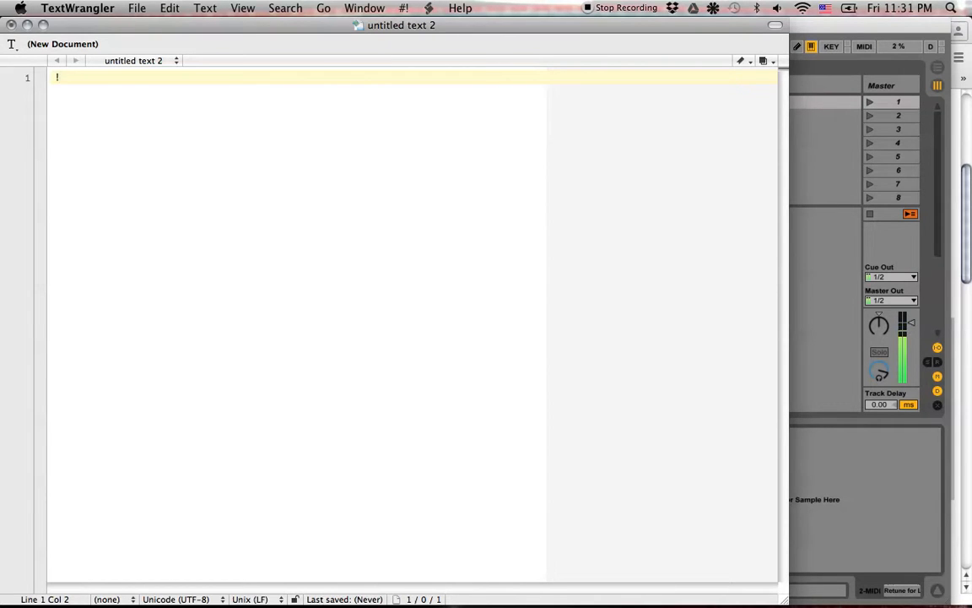
text(overto)
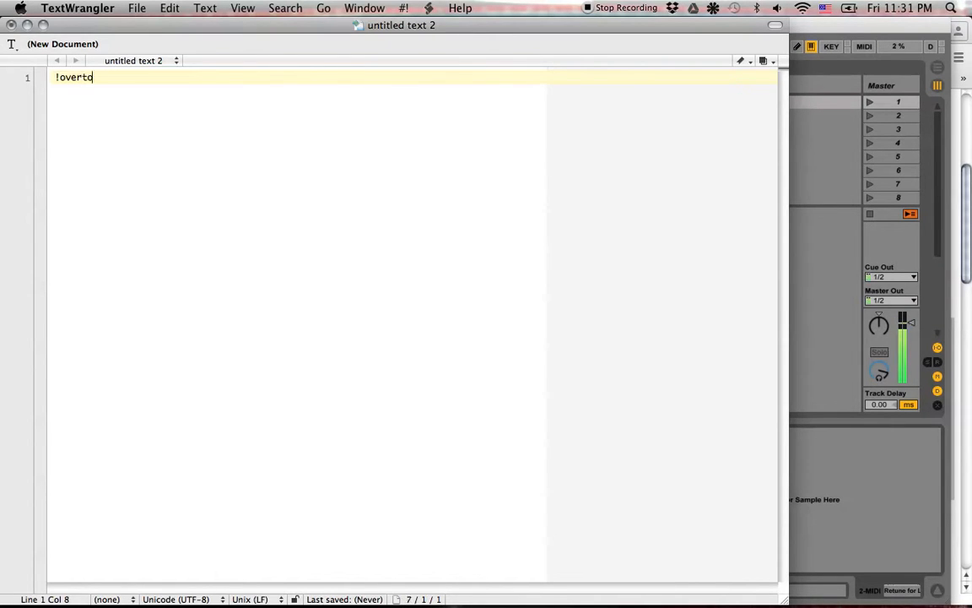
text(nes.scl)
text(!)
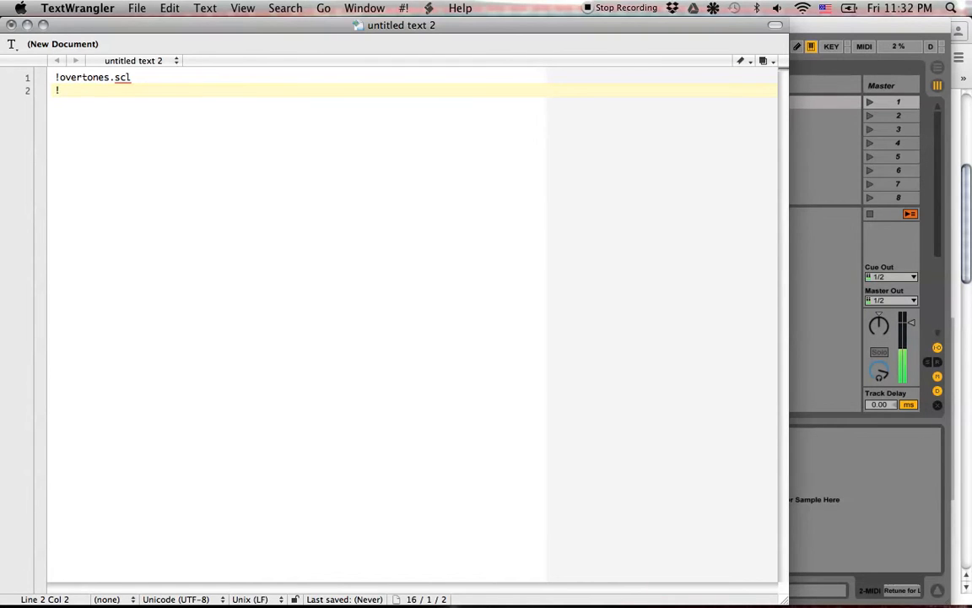
key(Return)
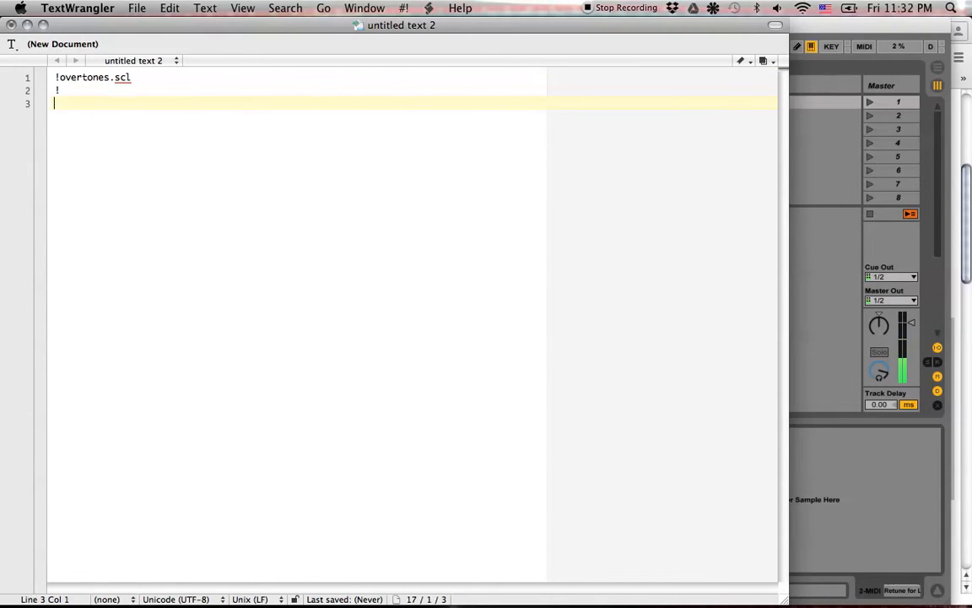
text(First)
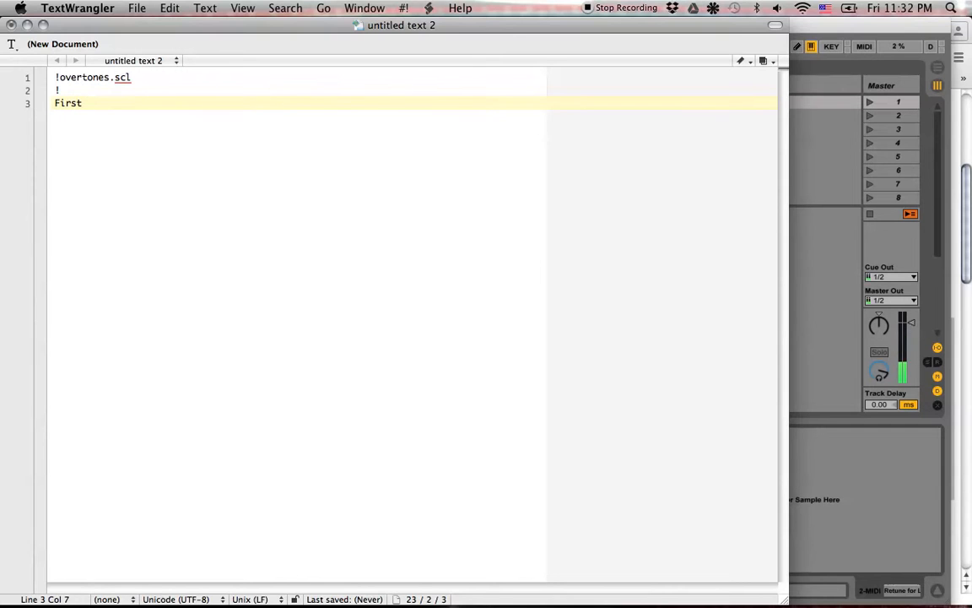
text(15 partials)
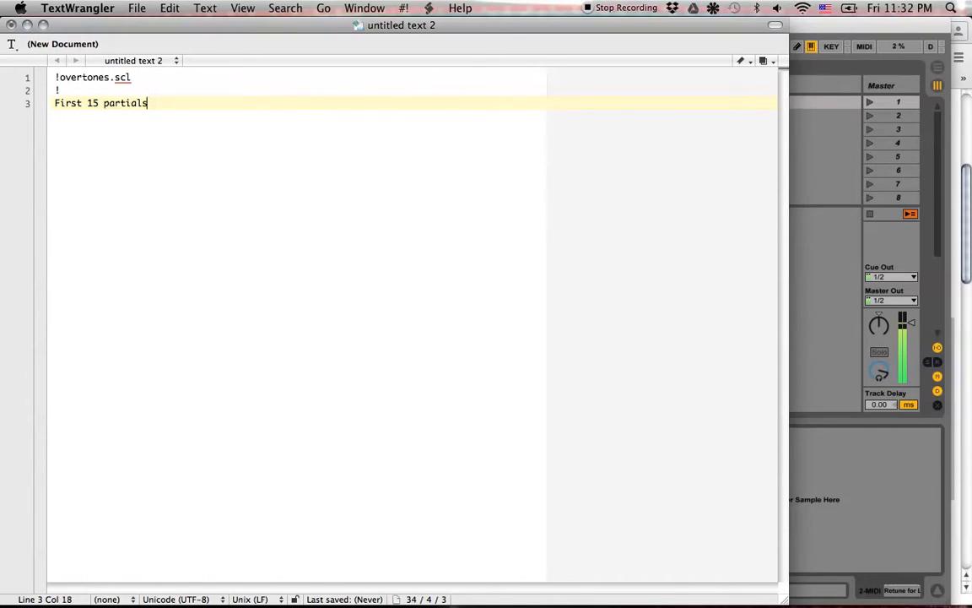
text(of the over)
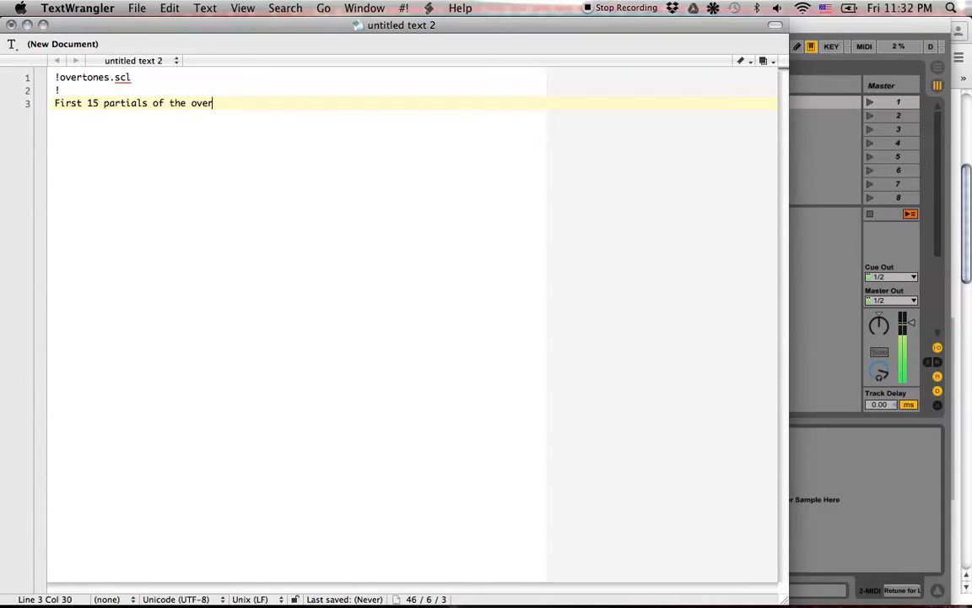
text(tone series)
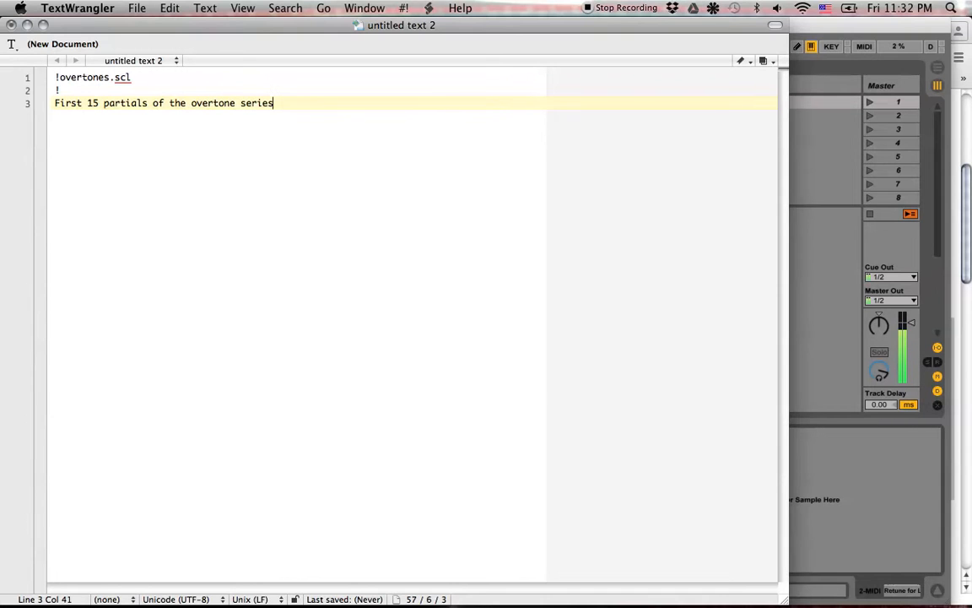
key(Return)
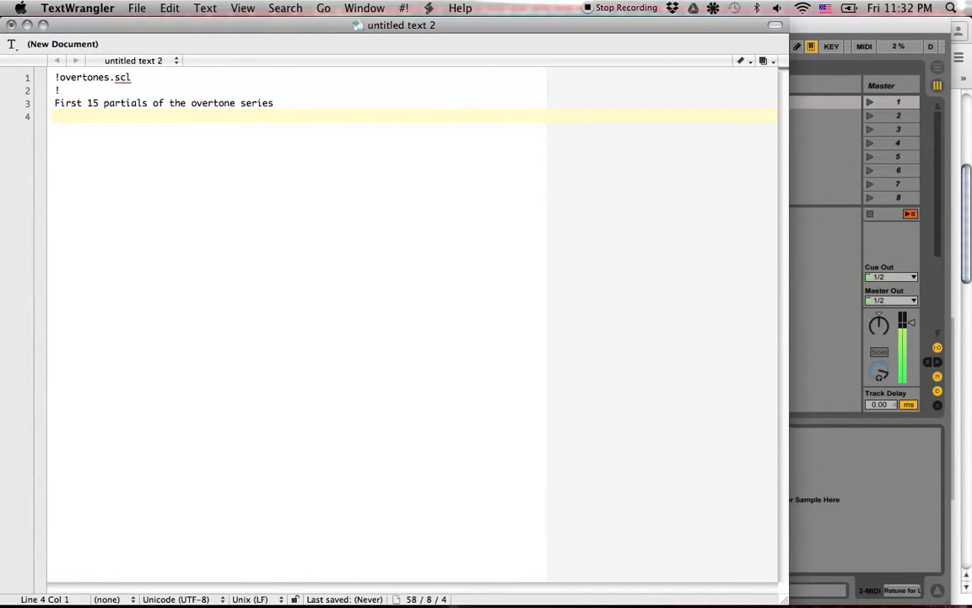
text(15)
text(!)
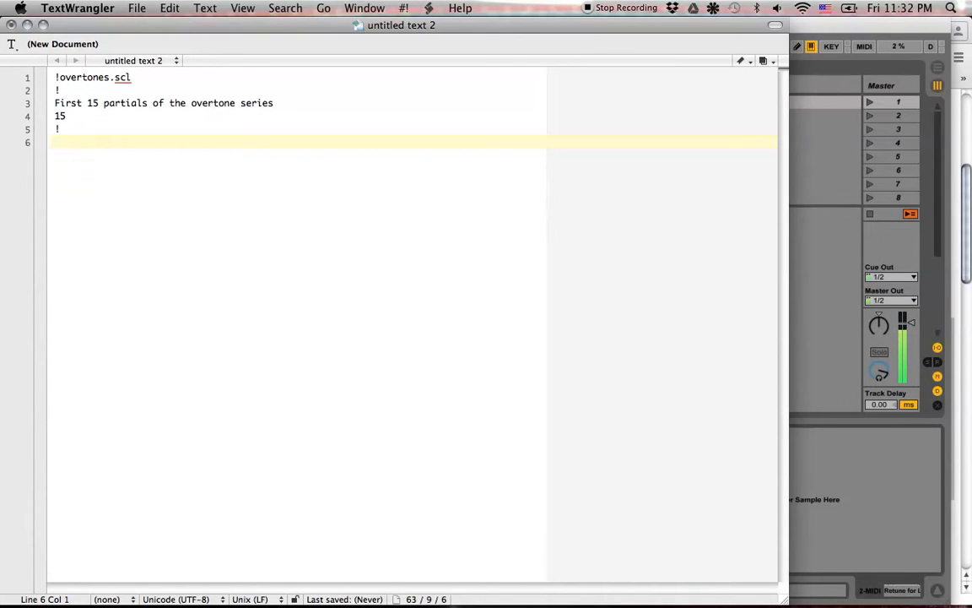
Enter the ratio lines from 2/1 up through 16/1, replacing a mistaken 1/1 with 2/1
text(1)
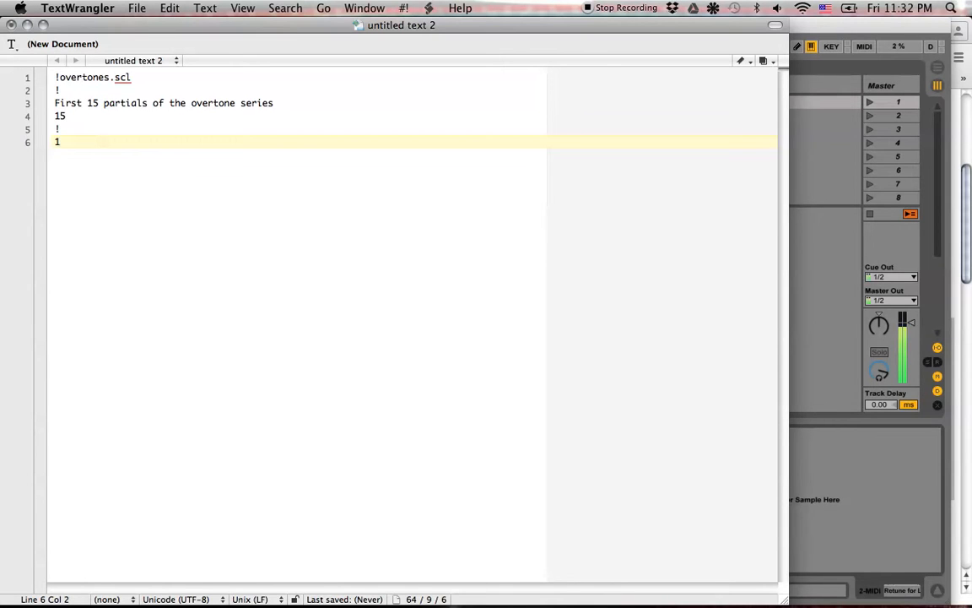
text(/1)
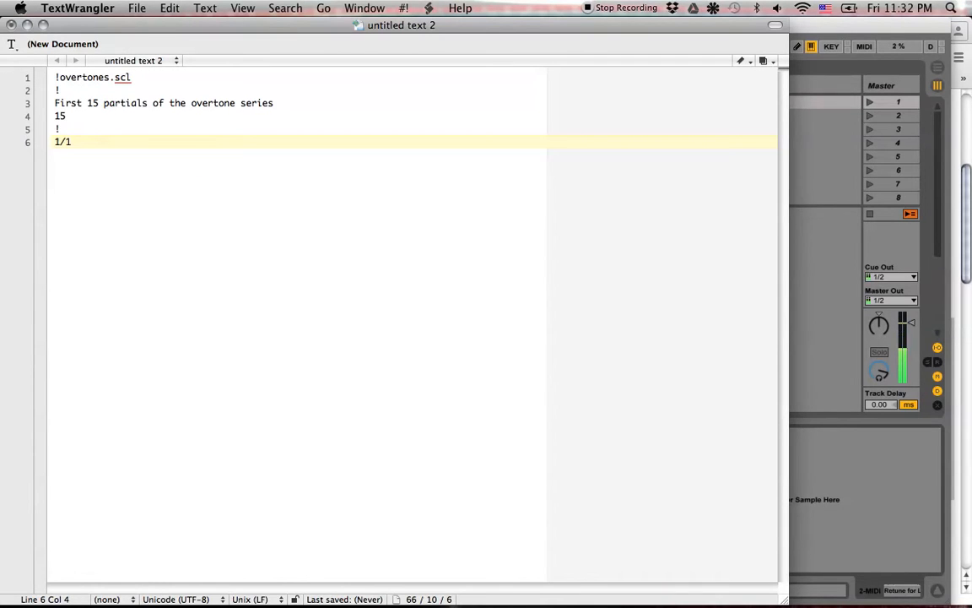
key(Backspace)
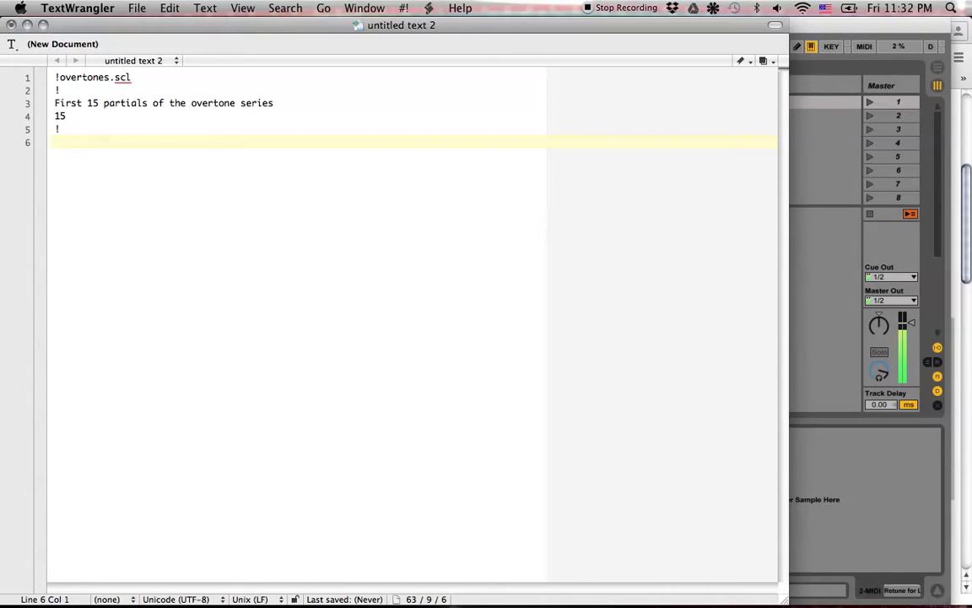
text(2/1)
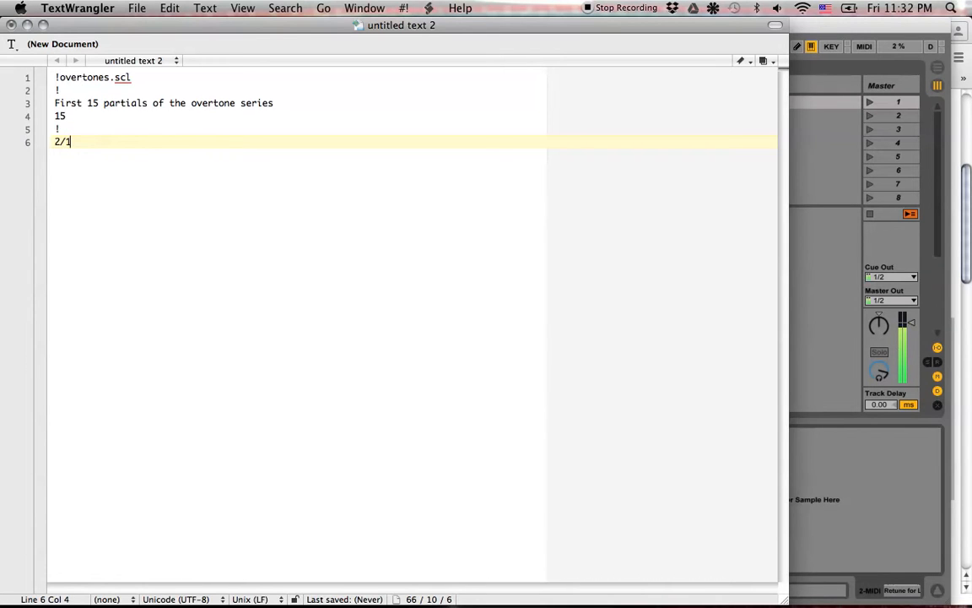
key(Return)
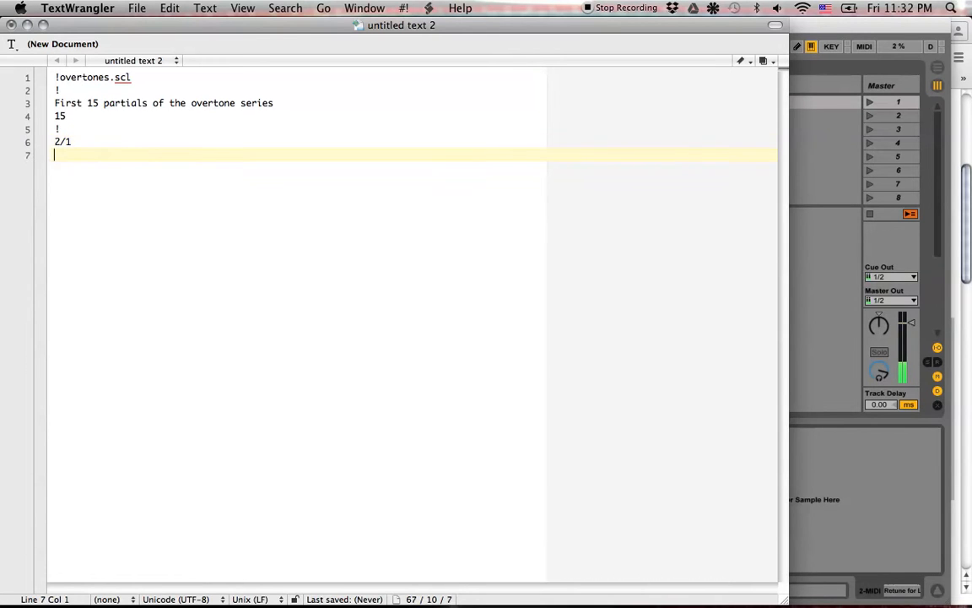
text(3/1)
text(4/1)
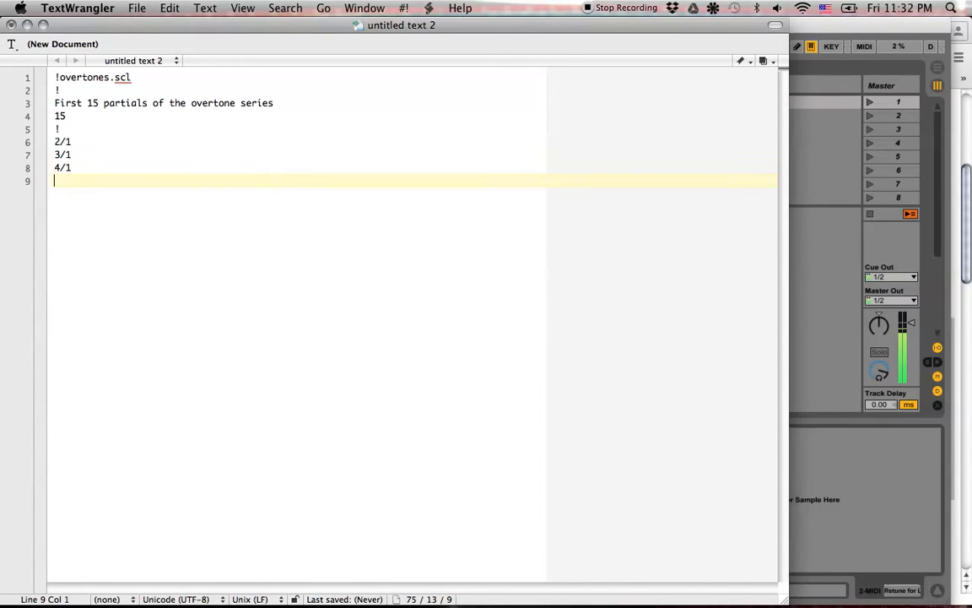
text(5/1)
text(0/)
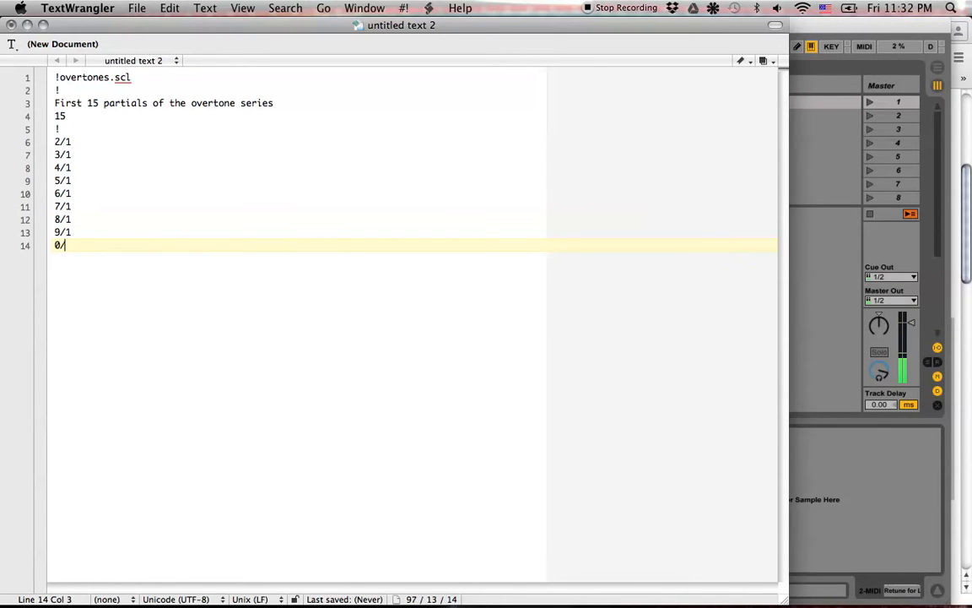
text(10/1)
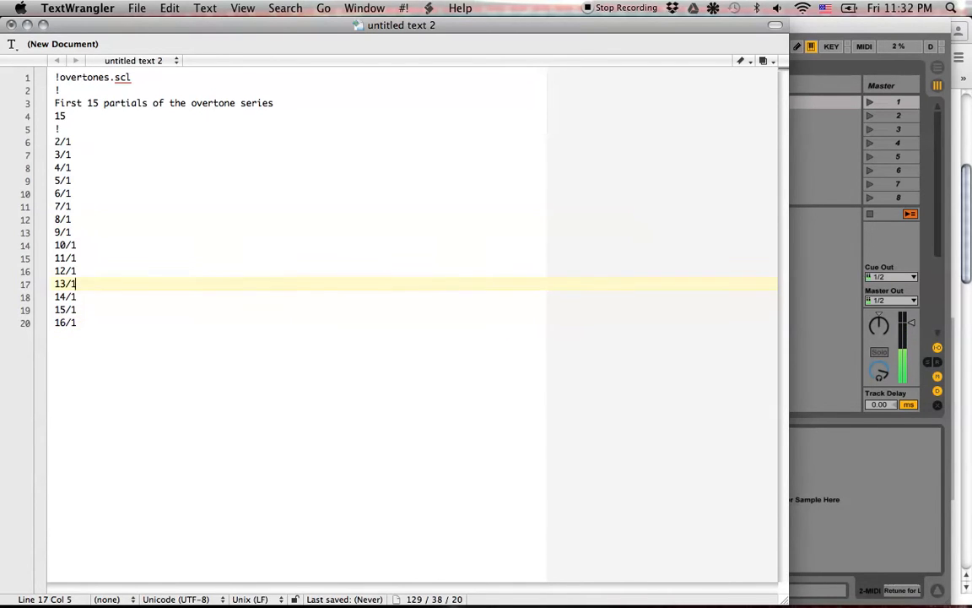
click(69, 181)
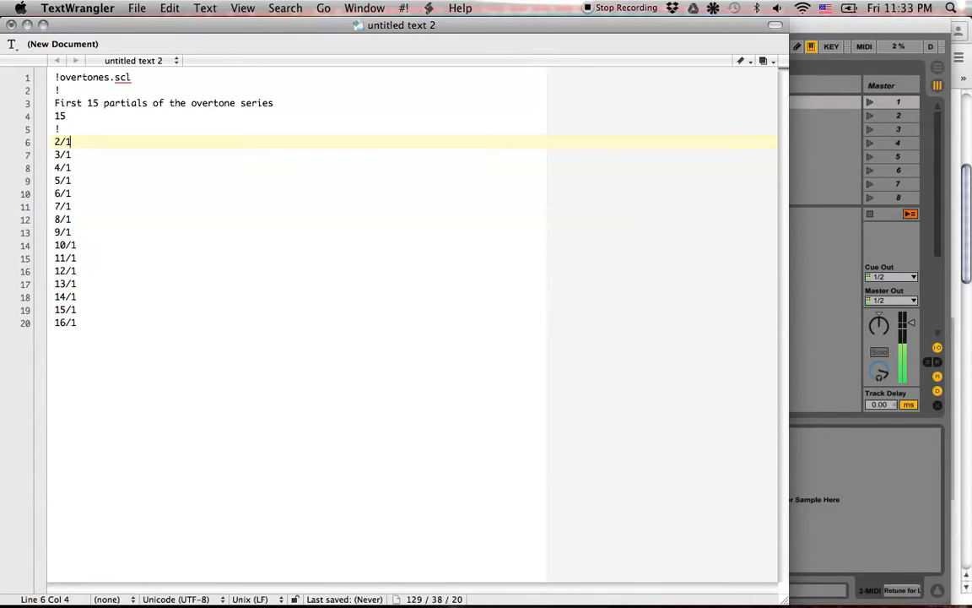
Check the comment and 8/1 lines, then bring up the save sheet via File > Save
click(71, 77)
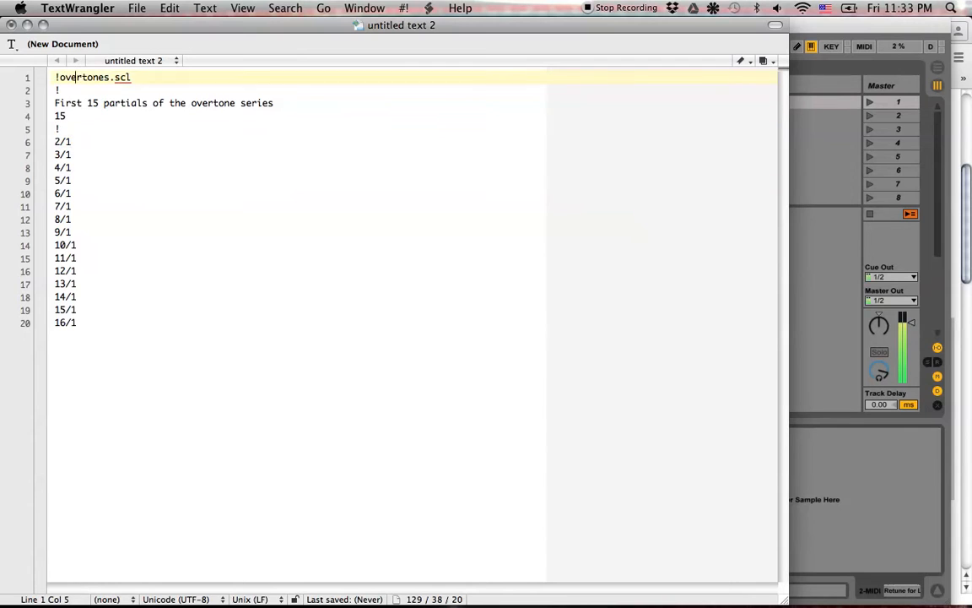
click(69, 206)
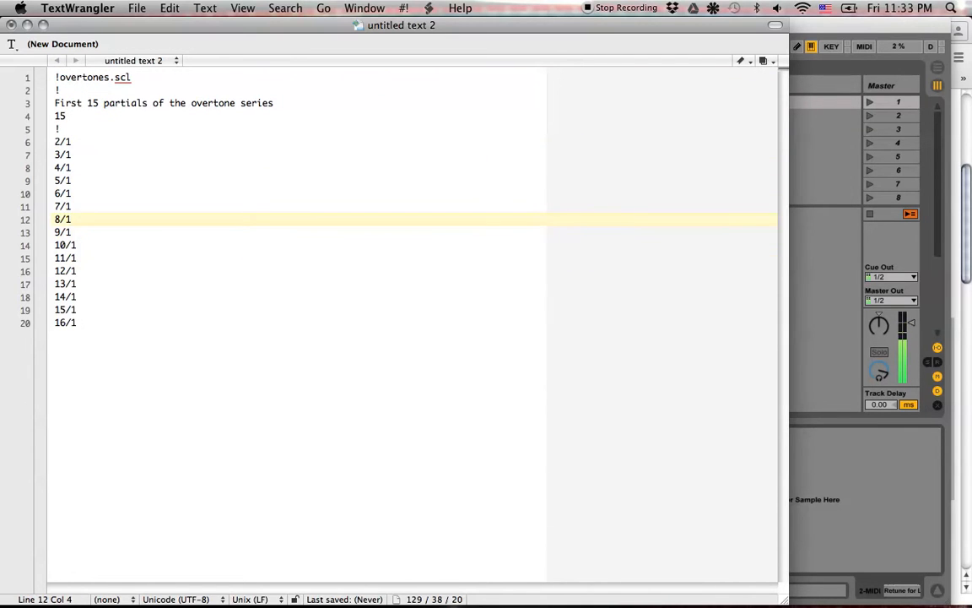
click(136, 7)
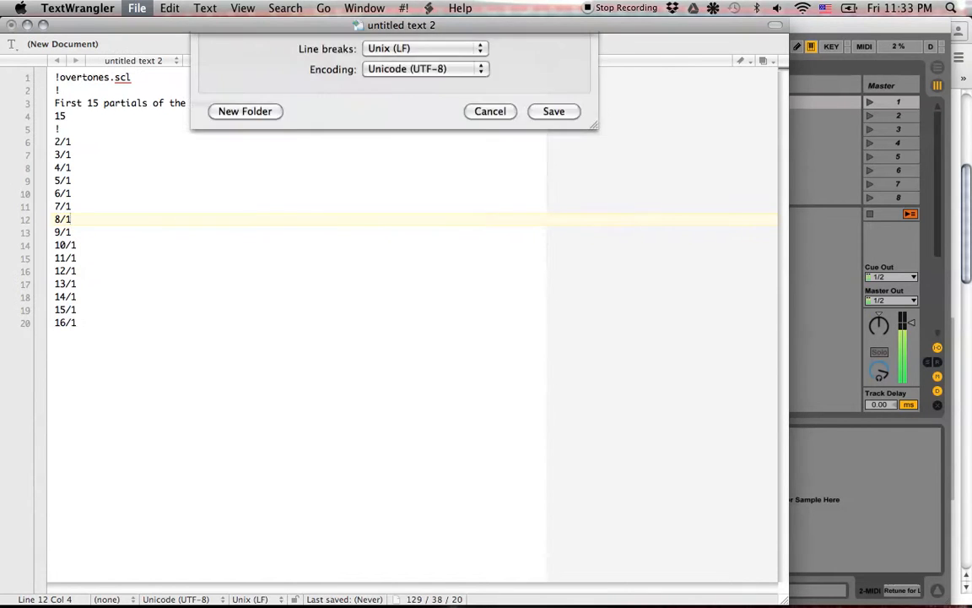
Save the document as overtones.scl on the Desktop
click(503, 61)
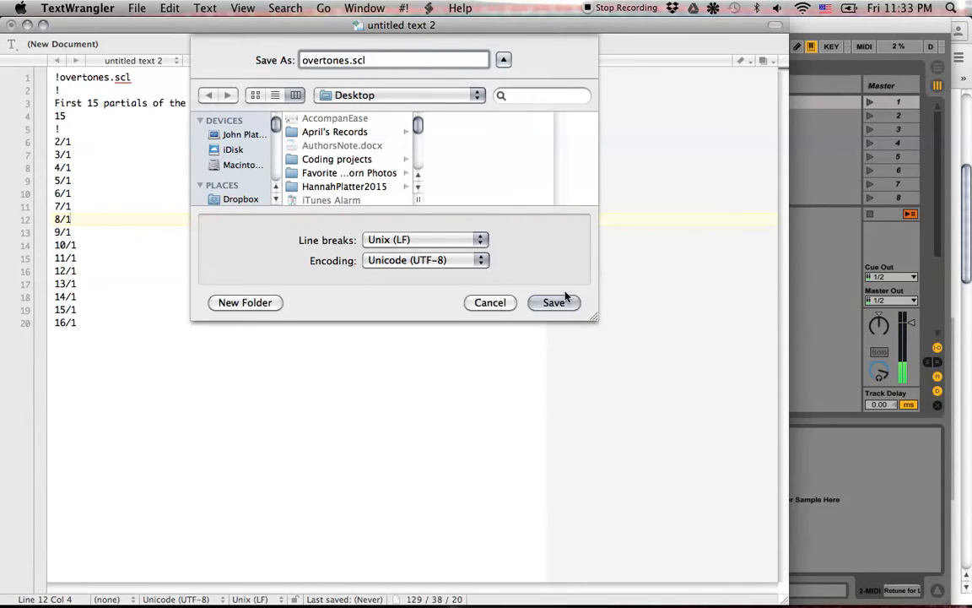
click(554, 302)
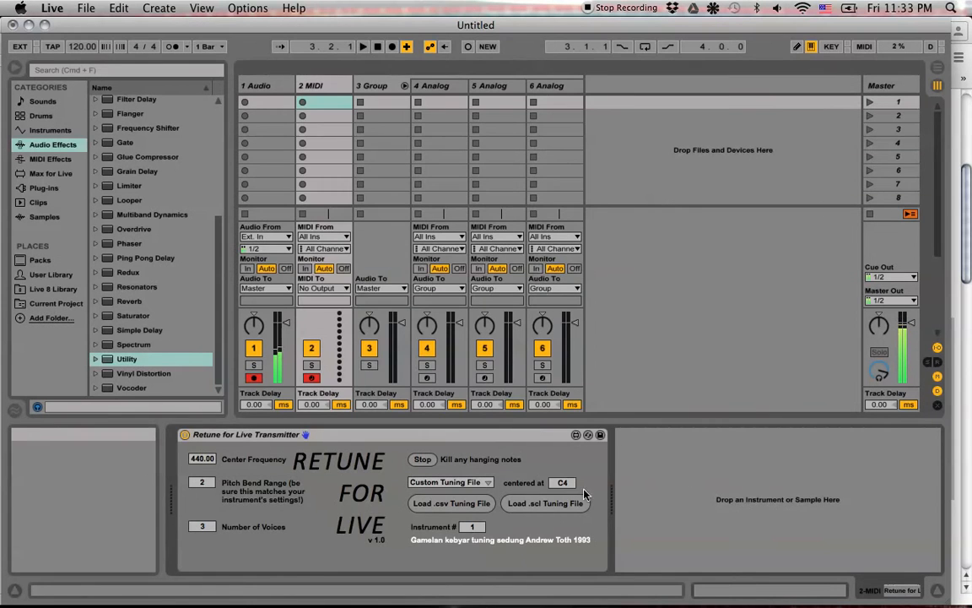
Load overtones.scl from the Desktop into the Retune for Live device
click(545, 503)
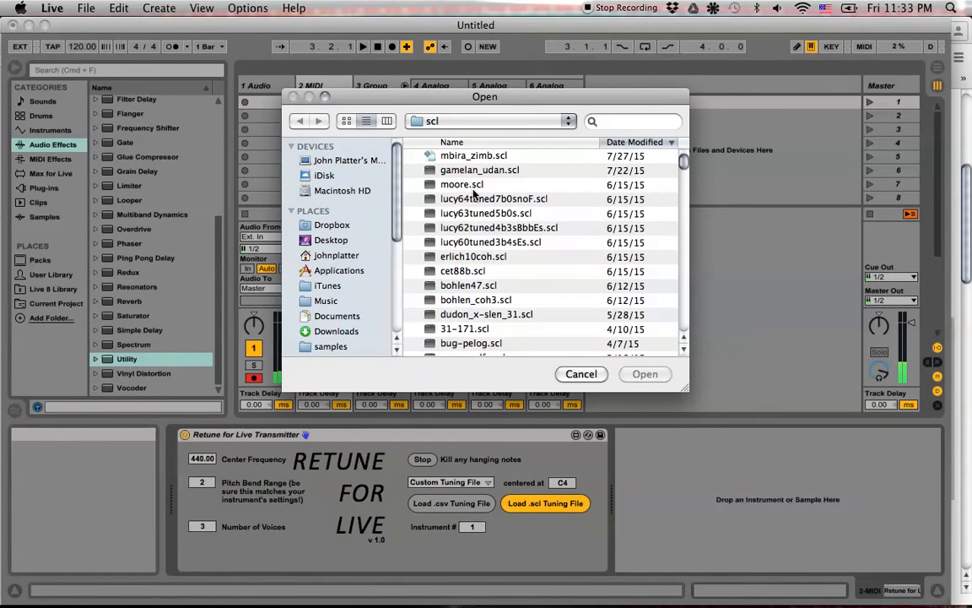
click(331, 239)
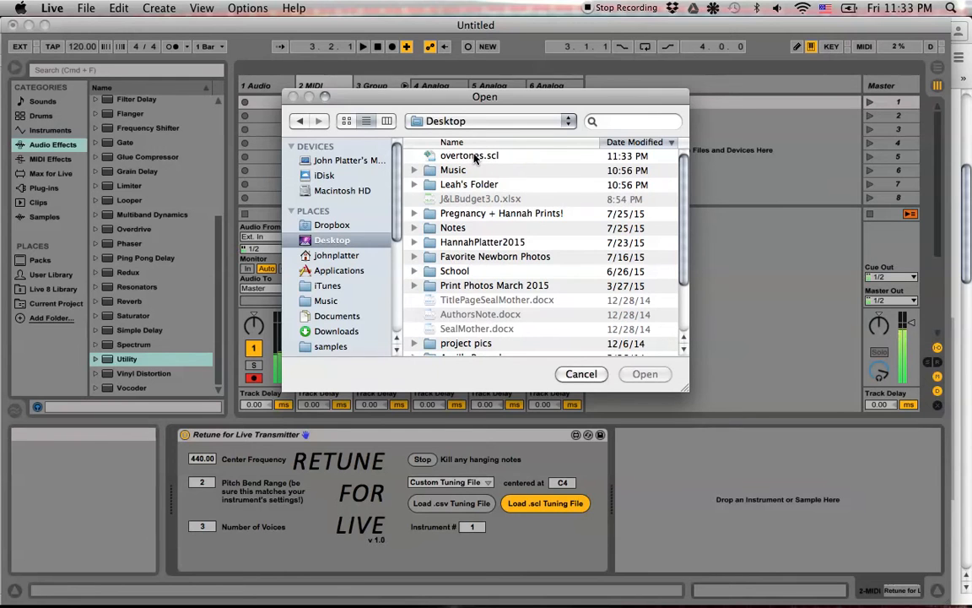
click(645, 375)
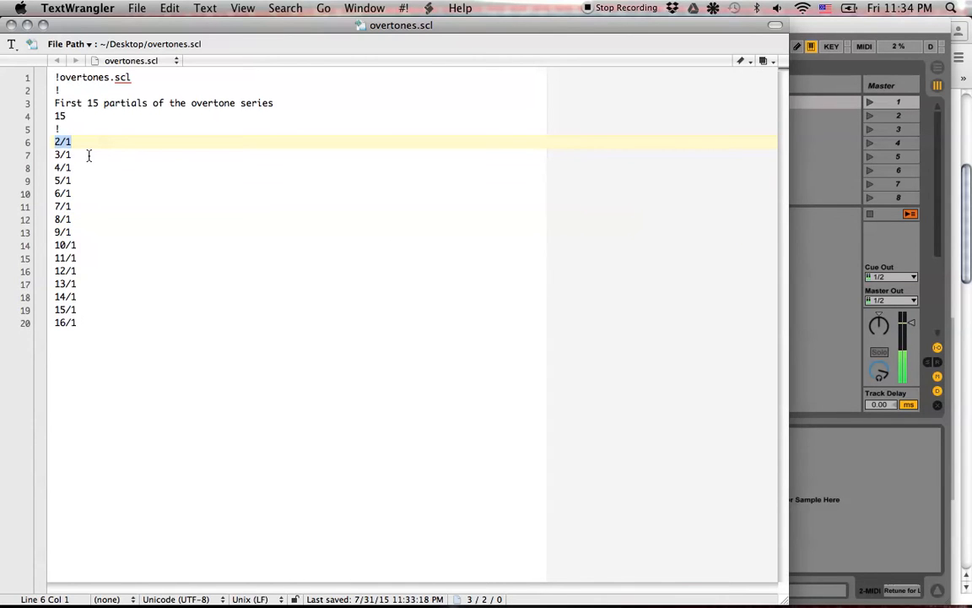
Rewrite the 2/1 and 4/1 lines as cents values 1200. and 2400., then review the 15/1 and 5/1 lines
text(1200)
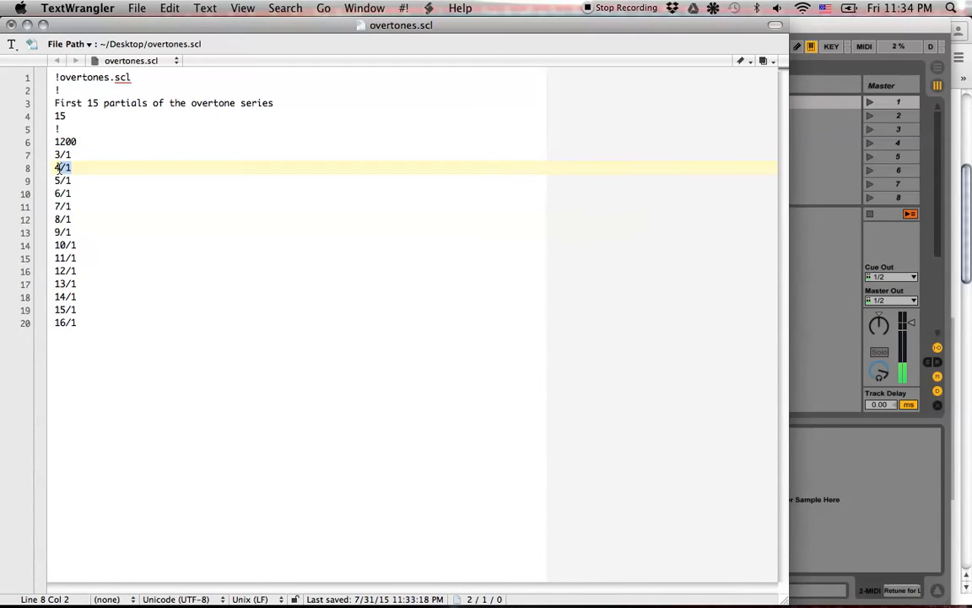
text(2400)
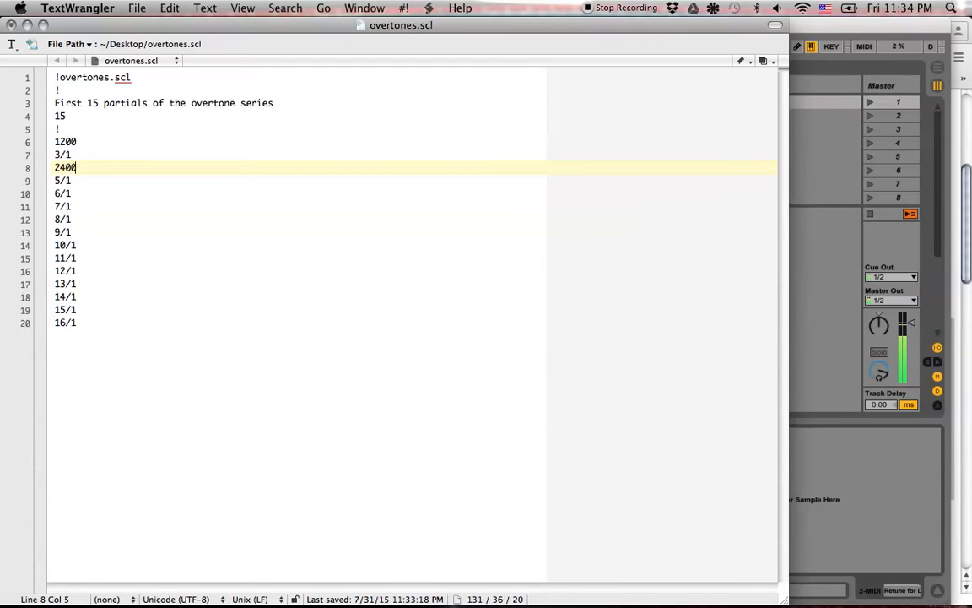
text(.)
click(414, 142)
text(.)
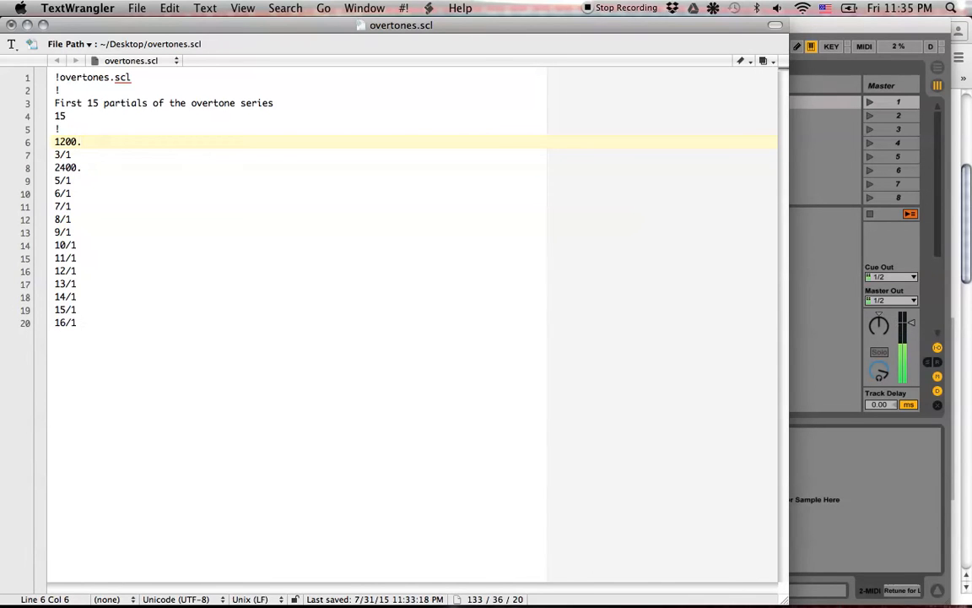
click(62, 155)
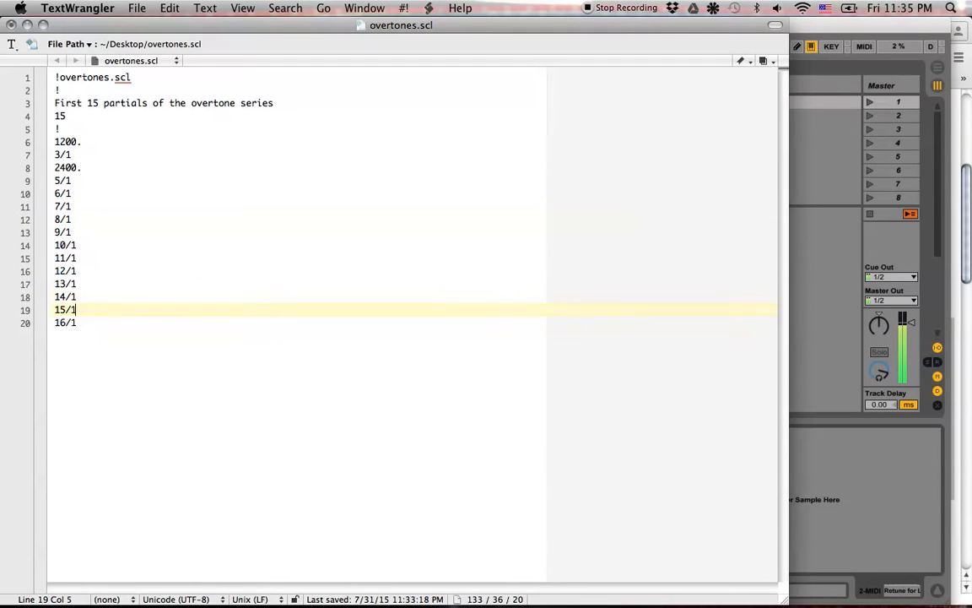
click(67, 181)
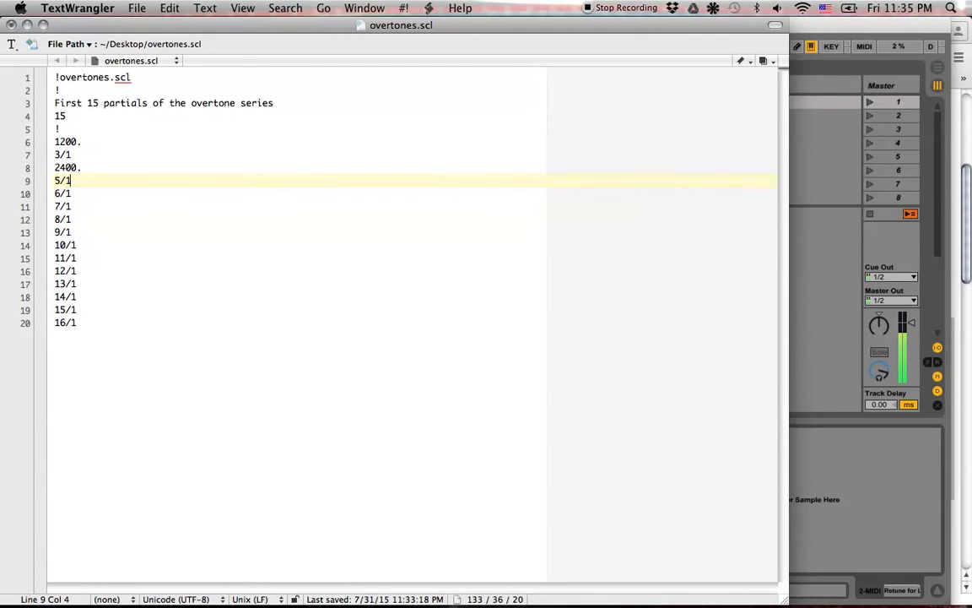
click(70, 167)
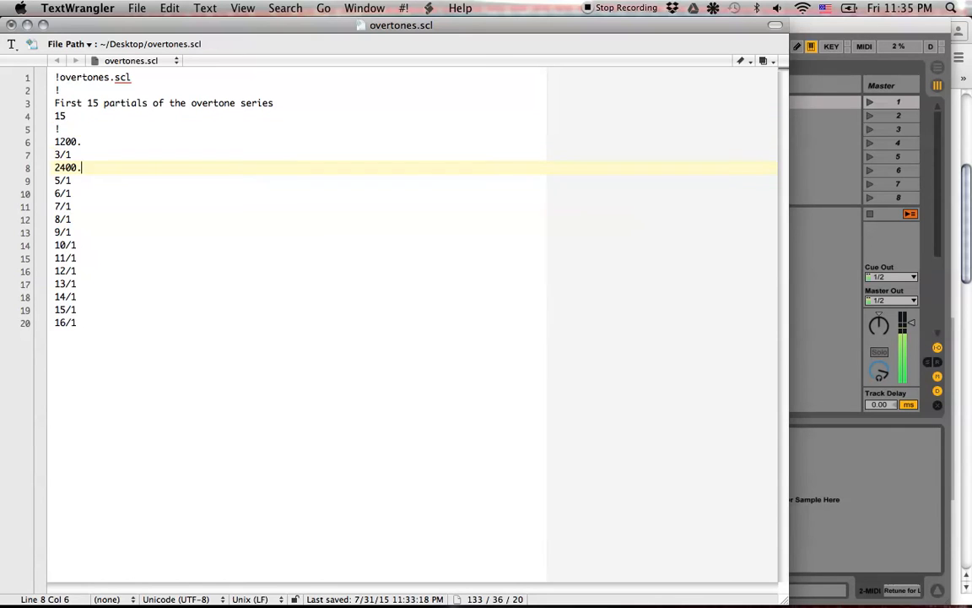